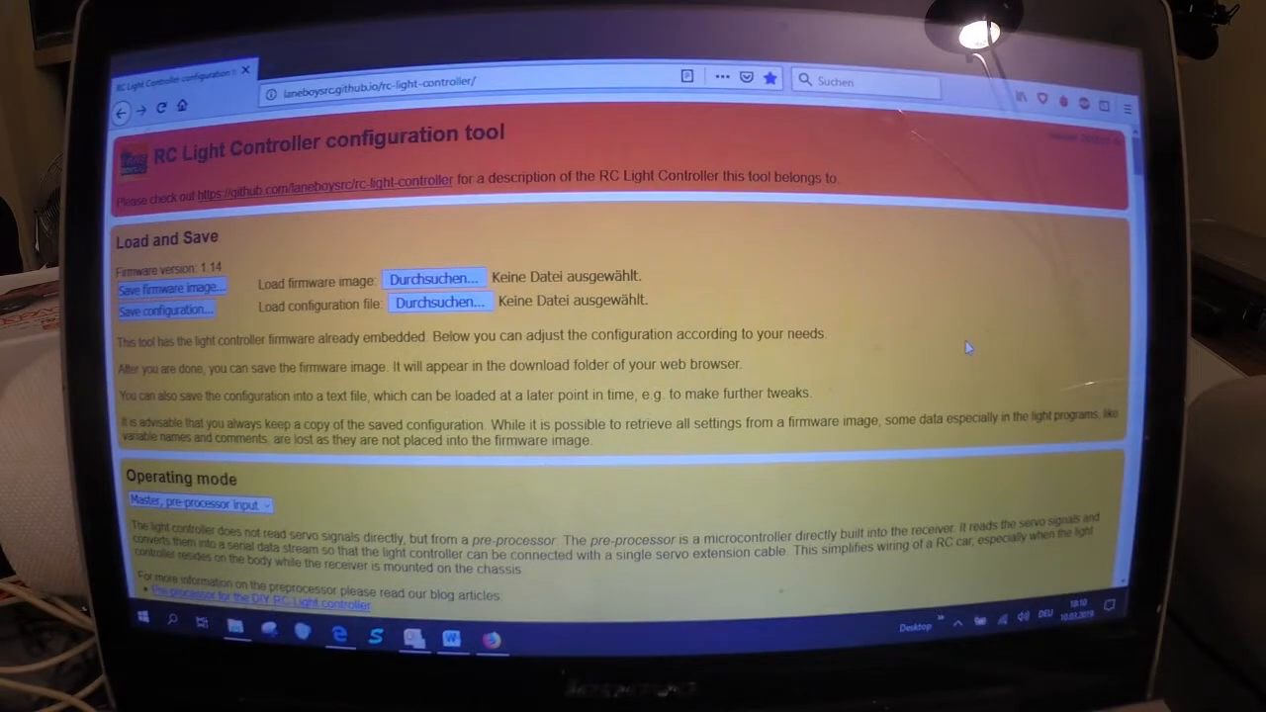
Choose the light_controller alternate test sequence .hex in the Open dialog as the firmware.
{"action": "scroll", "scroll_direction": "down", "scroll_amount": 3}
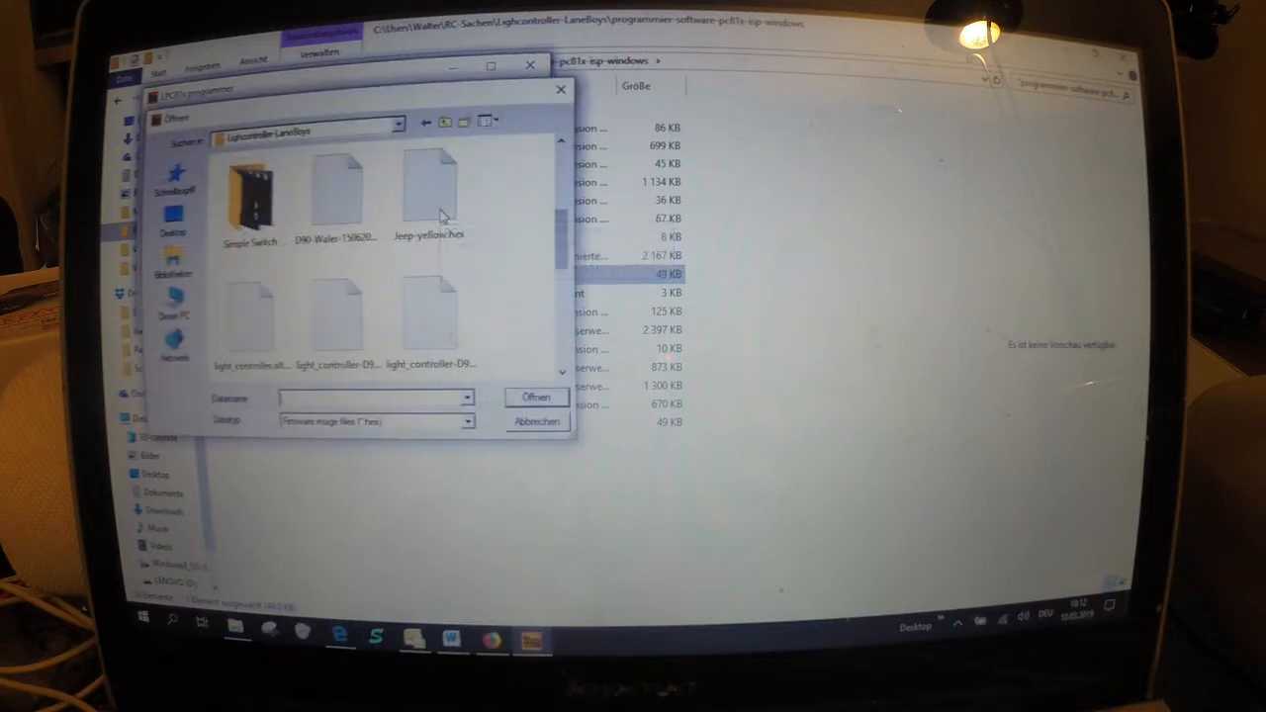
{"action": "scroll", "scroll_direction": "down", "scroll_amount": 3}
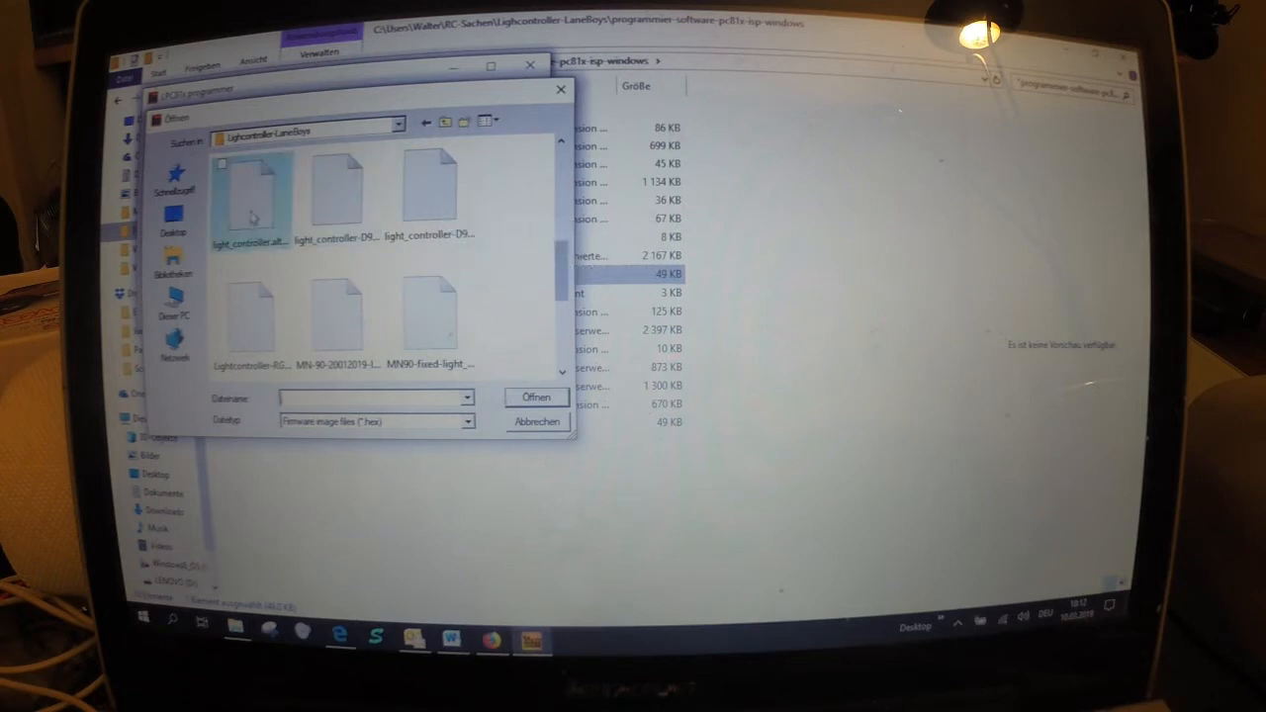
{"action": "left_click", "coordinate": [253, 198]}
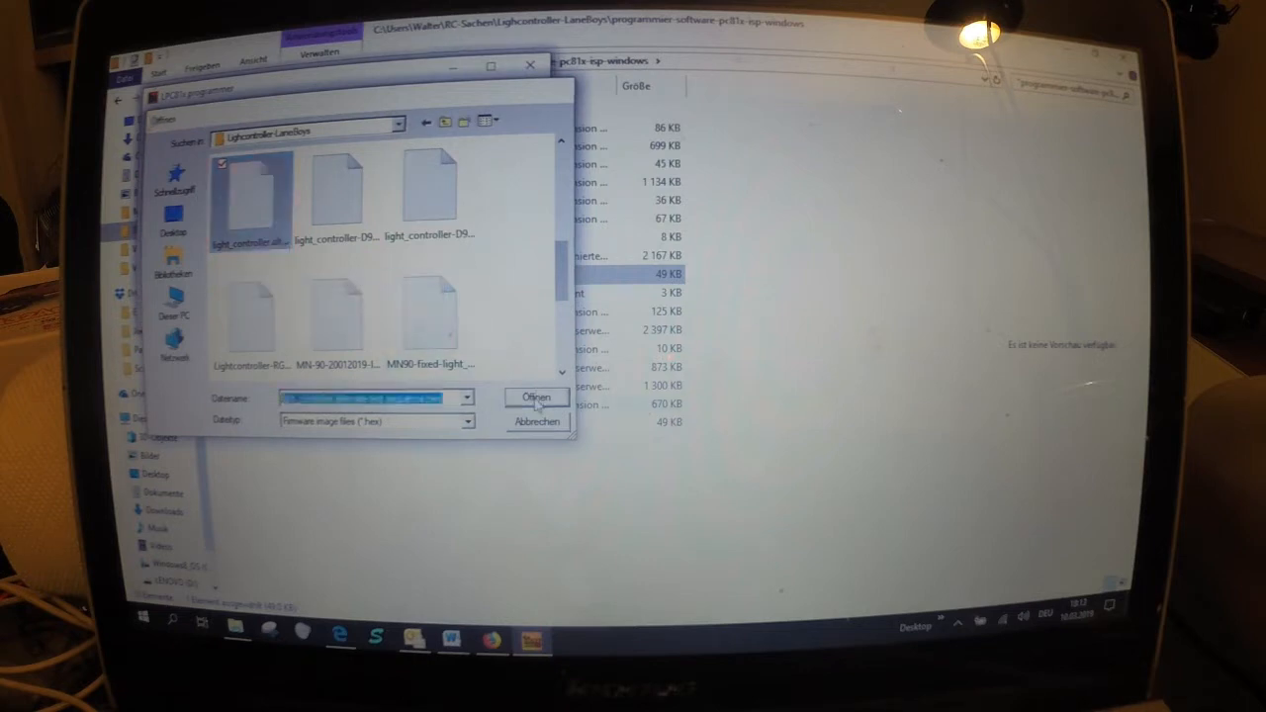
{"action": "left_click", "coordinate": [536, 398]}
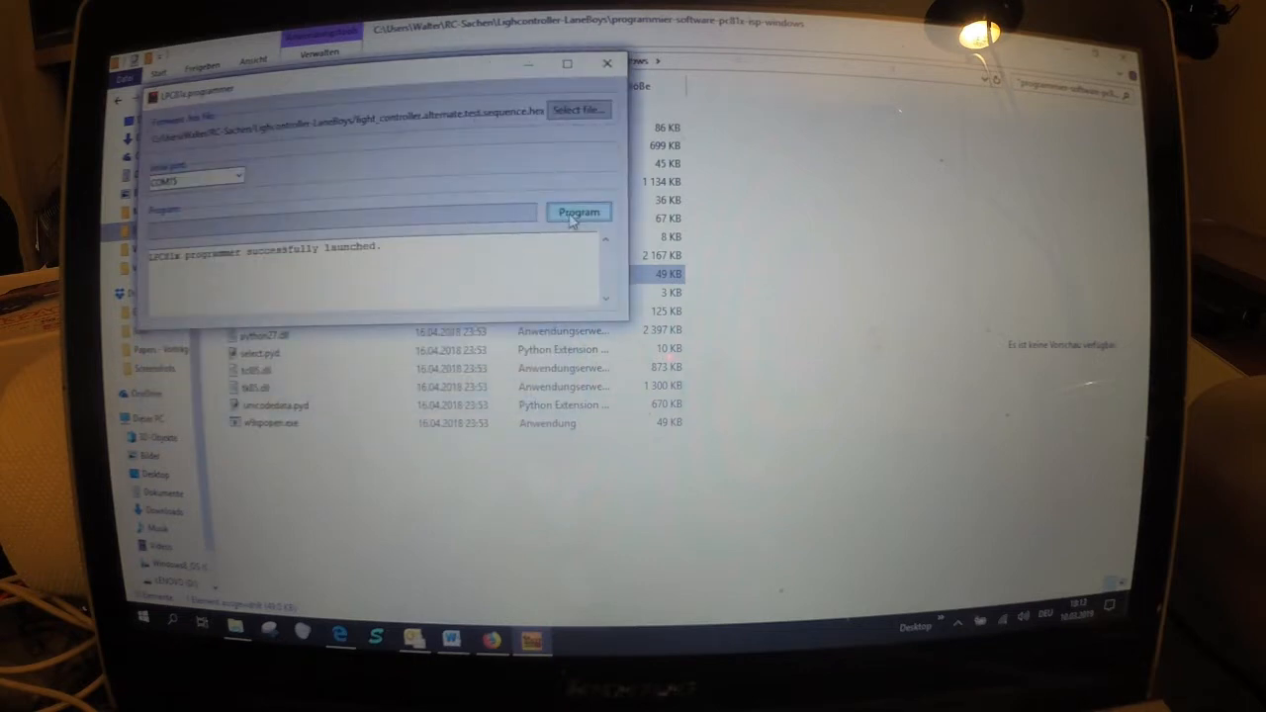
Program the alternate test sequence onto the light controller and close the programmer.
{"action": "left_click", "coordinate": [578, 212]}
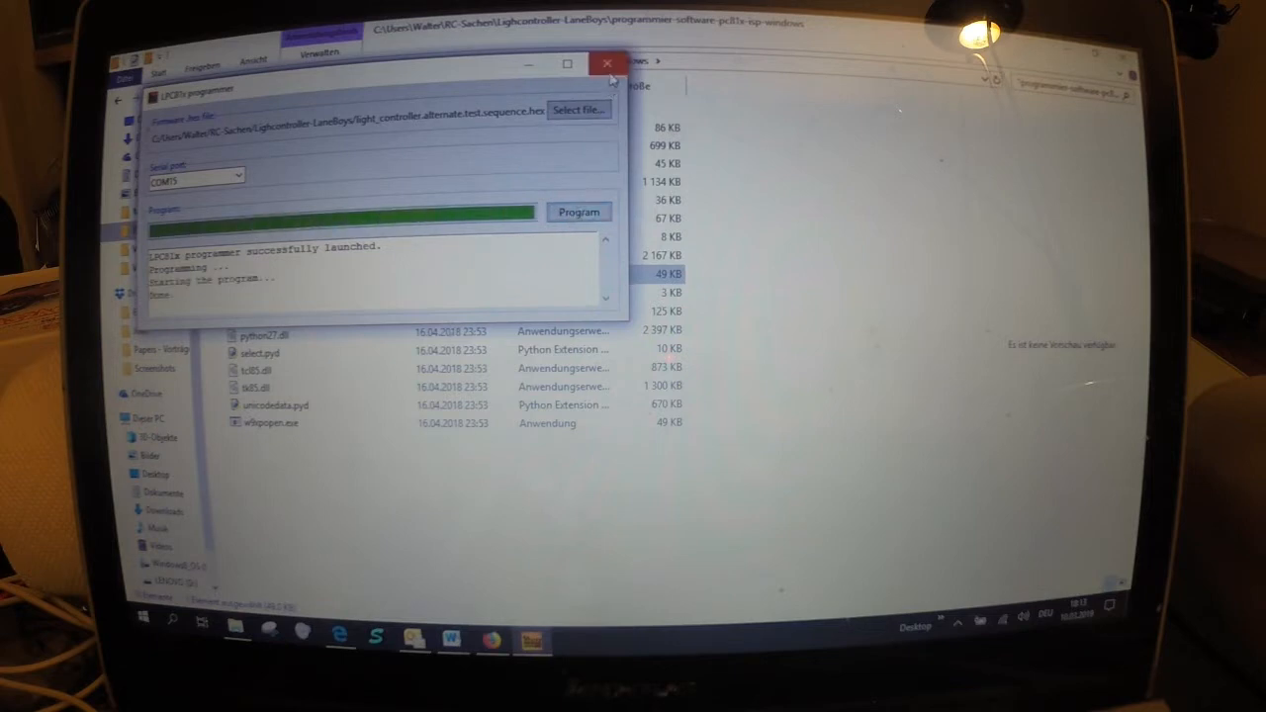
{"action": "left_click", "coordinate": [607, 61]}
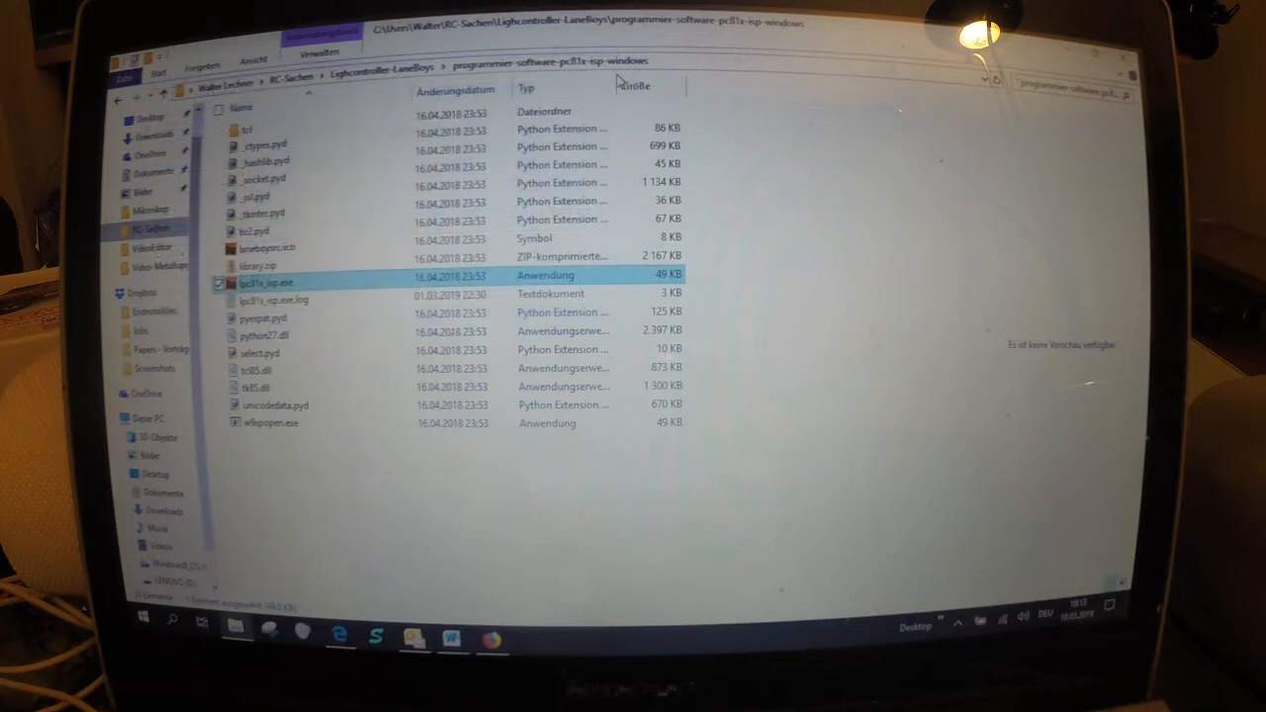